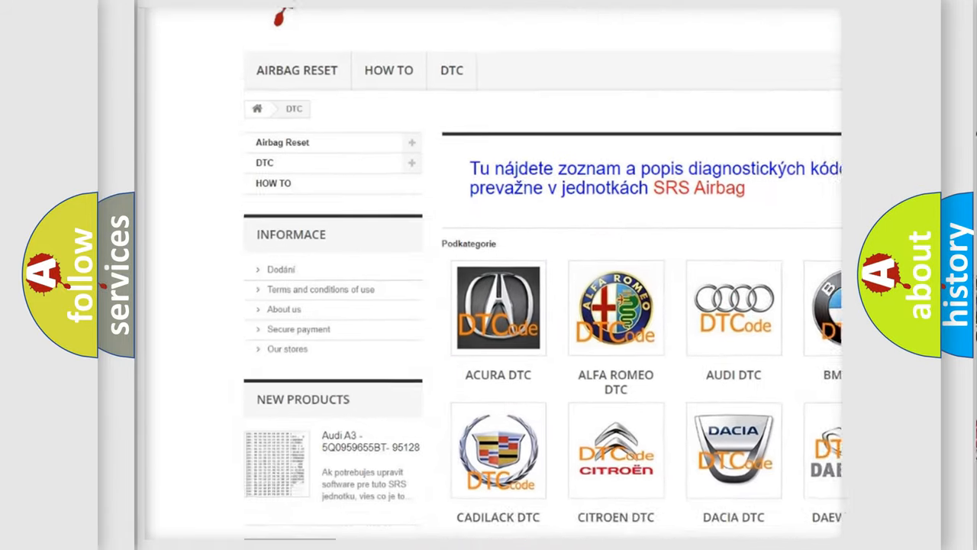
scroll(down, 3)
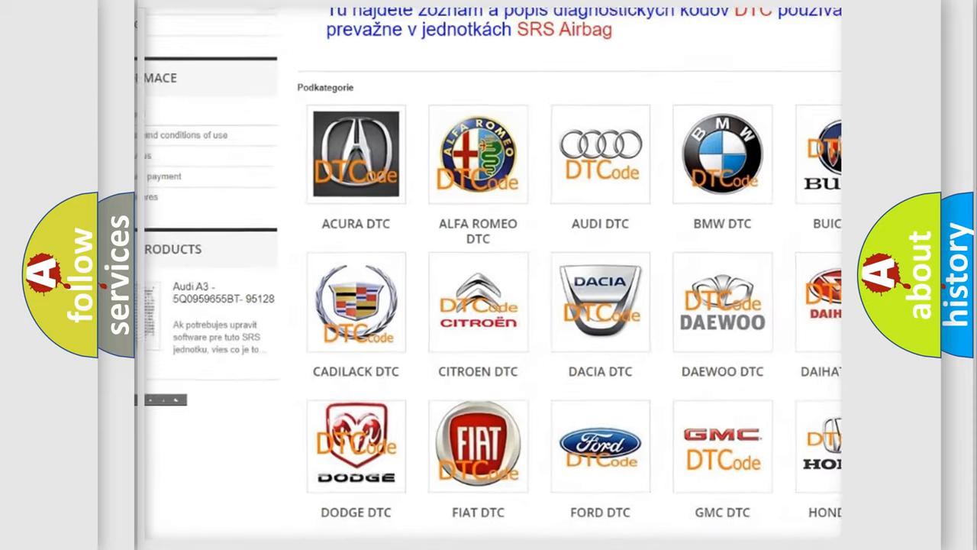
scroll(up, 3)
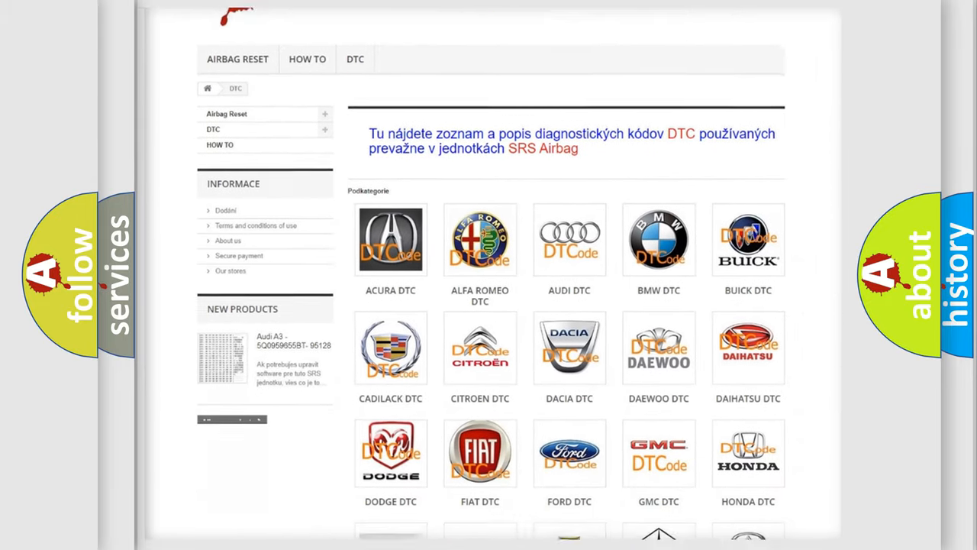
scroll(down, 3)
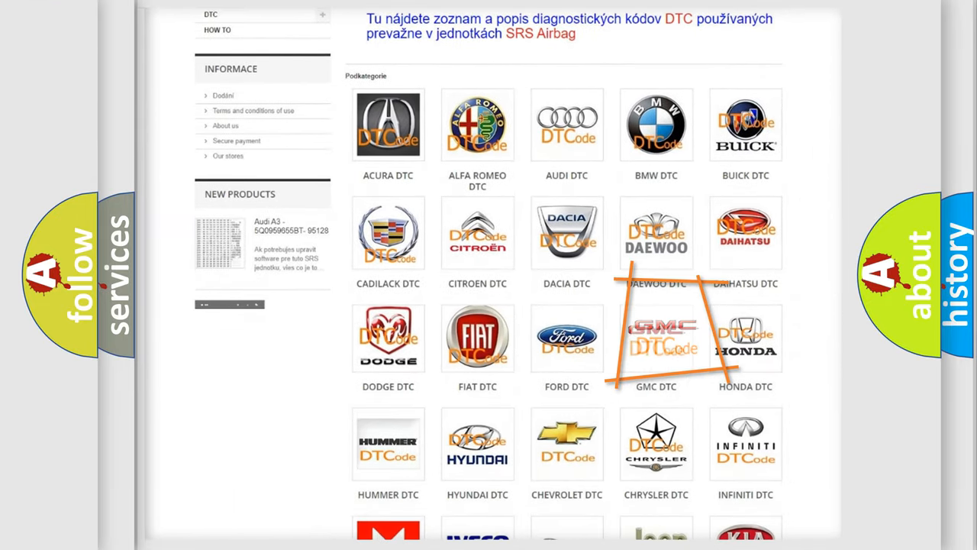